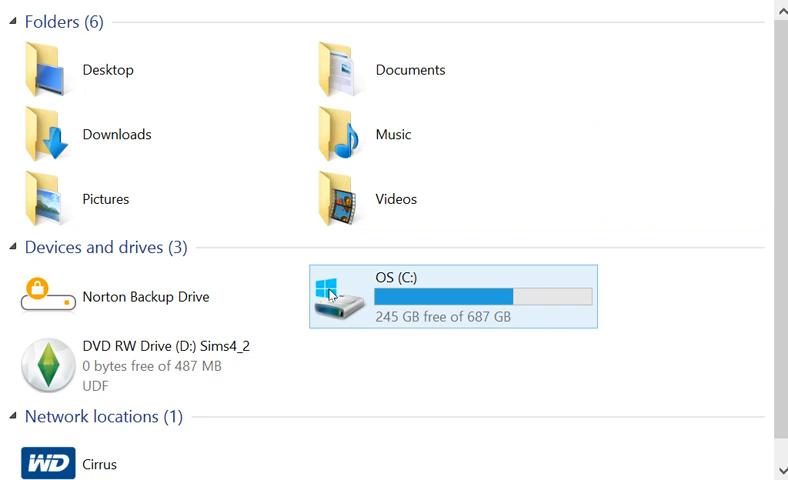
Navigate from the C: drive through the program files to the Steam installation folder.
double_click(340, 296)
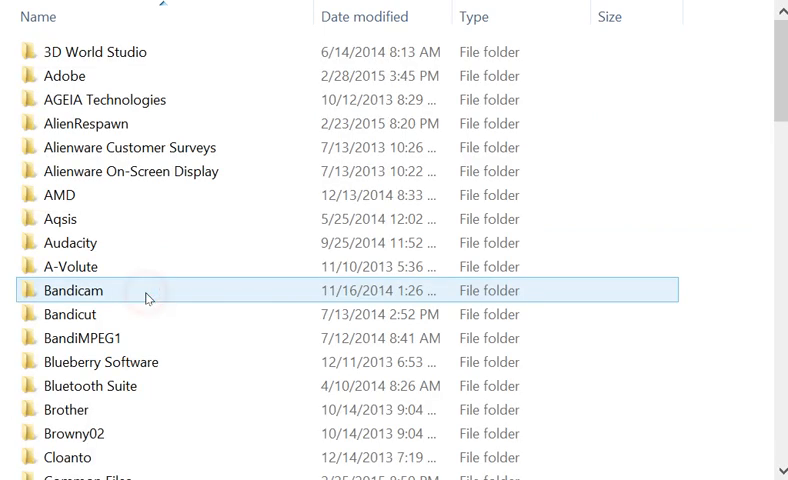
scroll(down, 3)
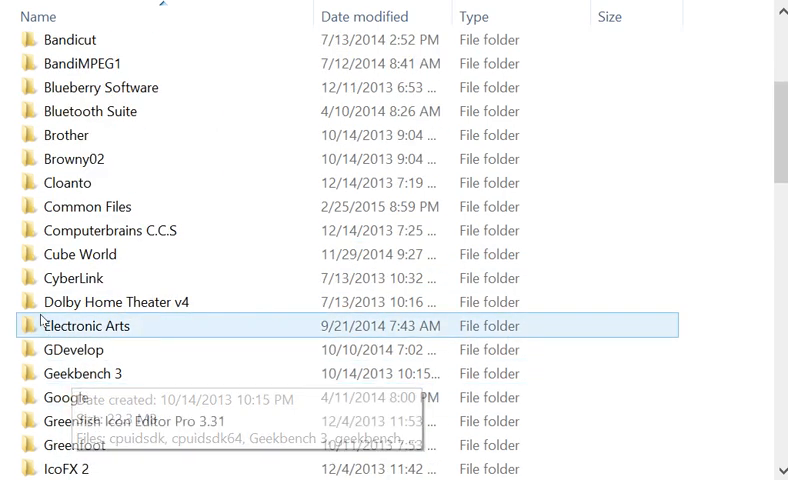
scroll(down, 3)
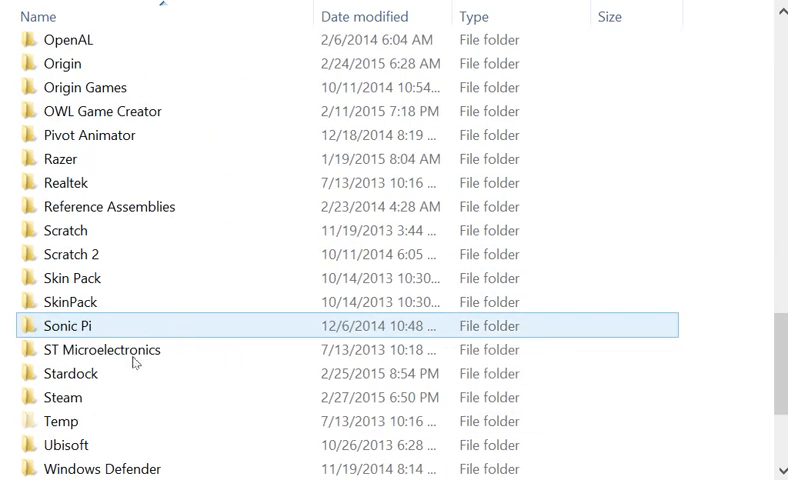
click(68, 397)
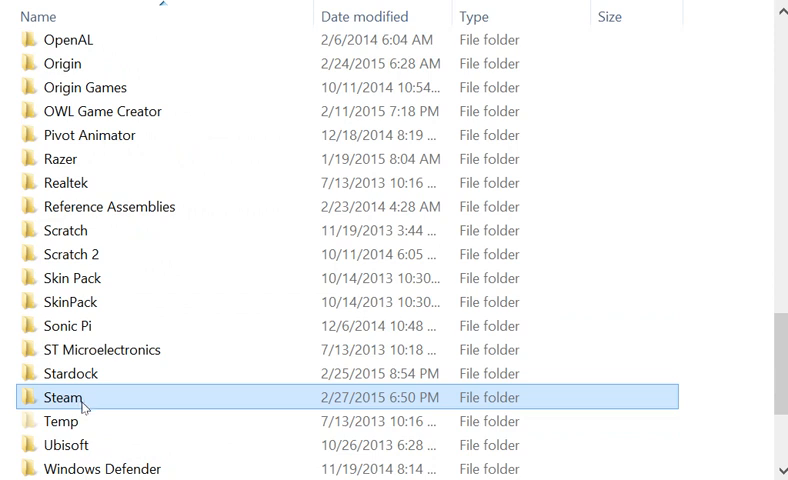
double_click(60, 397)
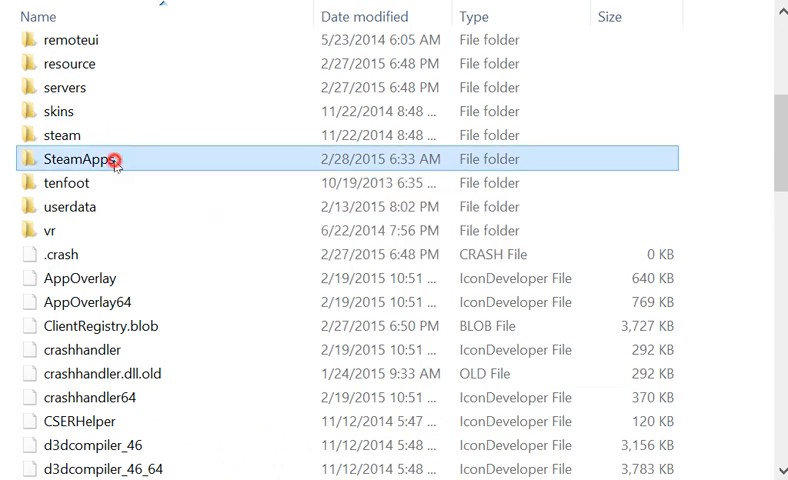
Go into SteamApps > portal2 > maps and scroll through the BSP map files.
double_click(76, 159)
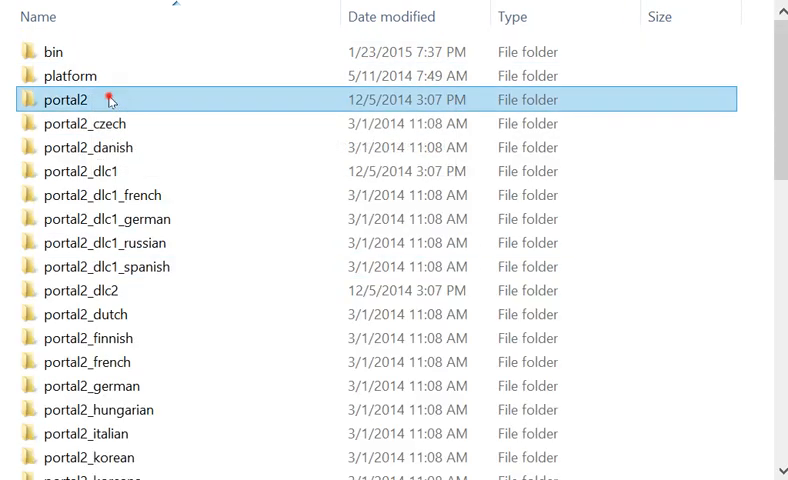
double_click(64, 99)
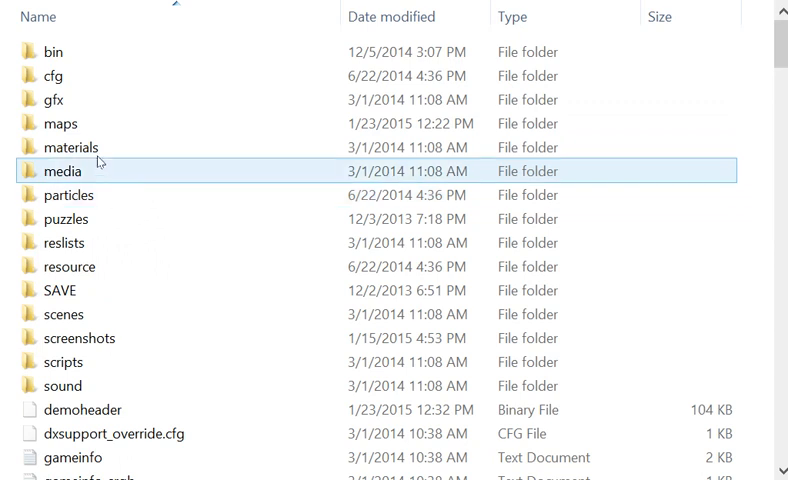
mouse_move(60, 123)
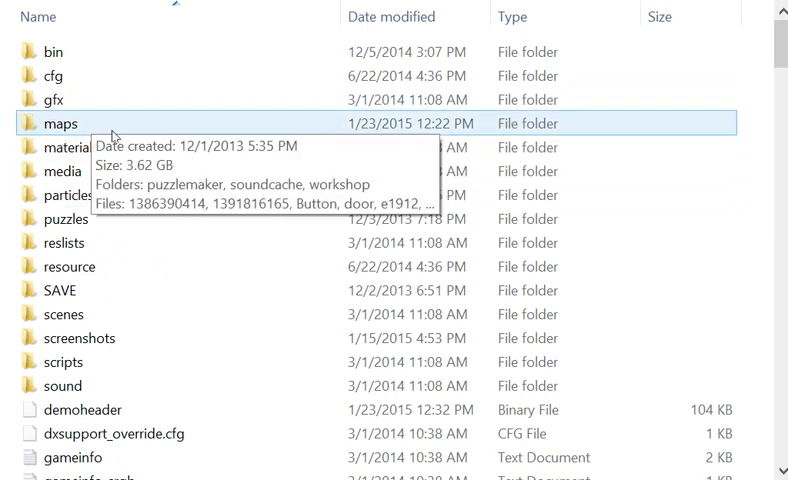
double_click(60, 123)
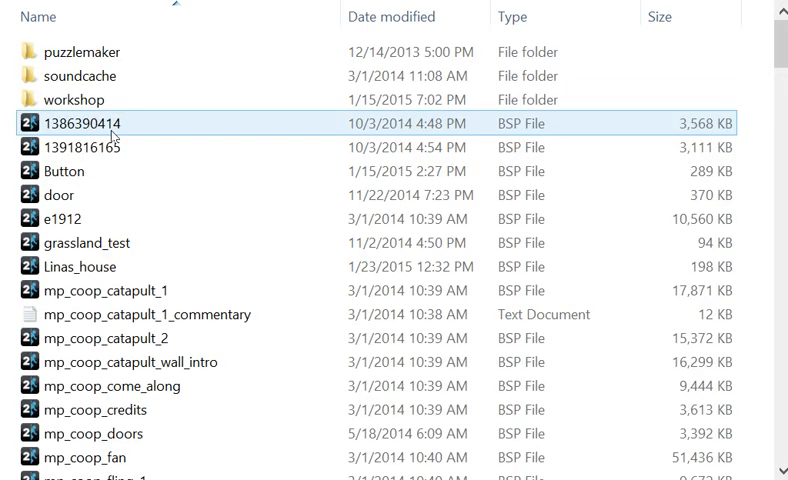
scroll(down, 3)
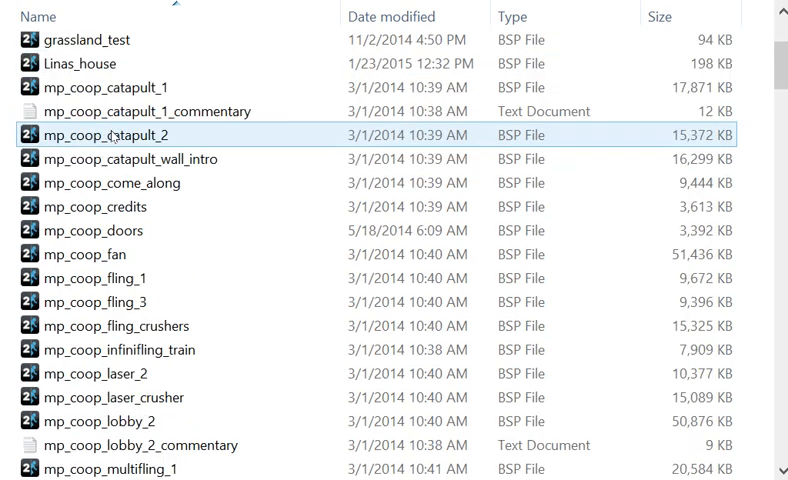
scroll(down, 3)
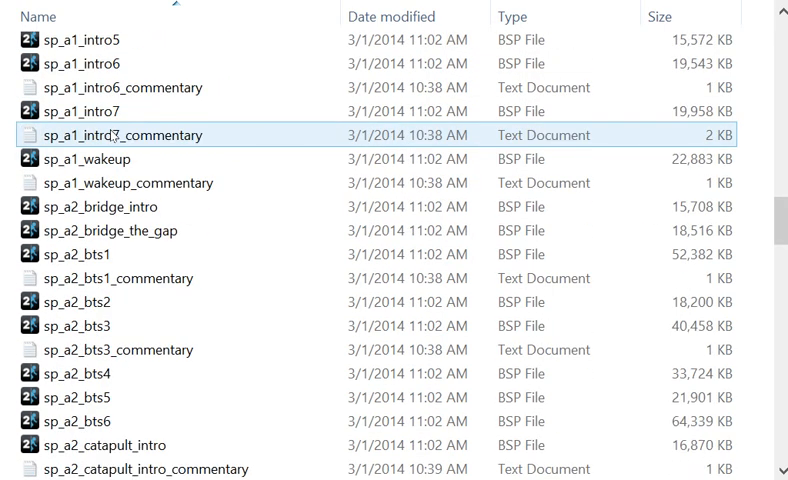
scroll(down, 3)
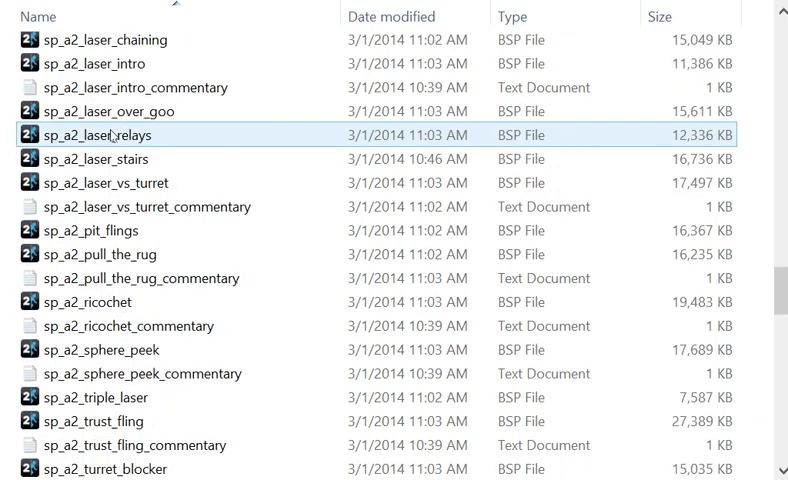
scroll(up, 3)
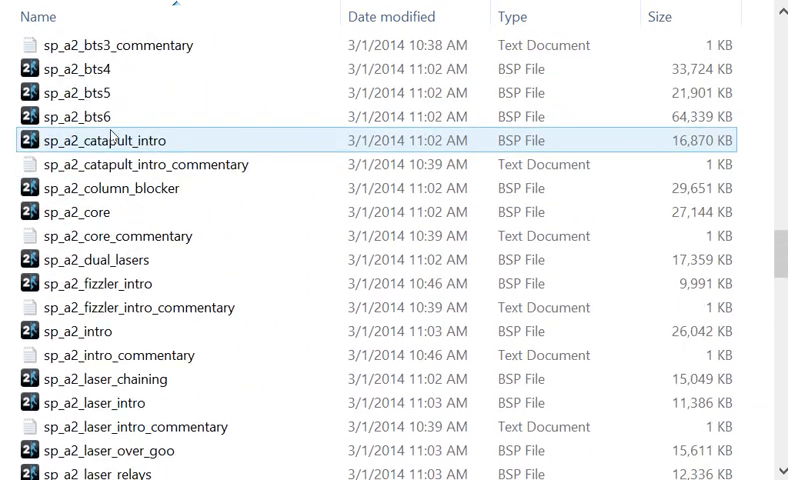
scroll(down, 3)
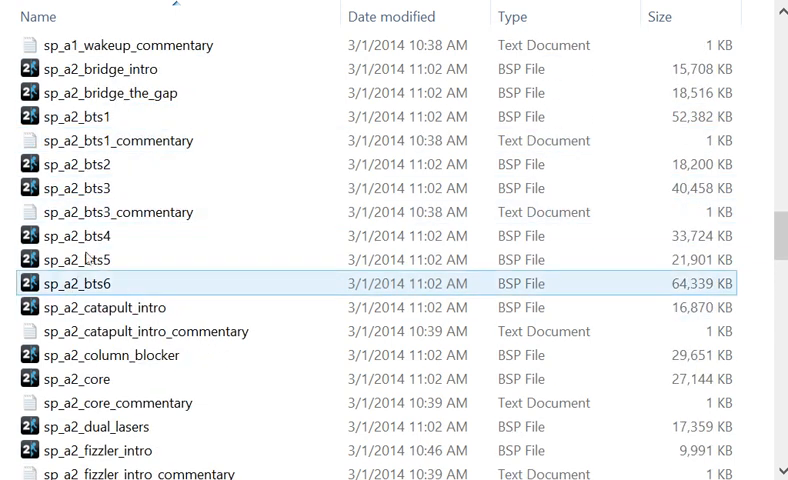
Select the sp_a1_wakeup BSP map file and bring up its context menu.
click(75, 117)
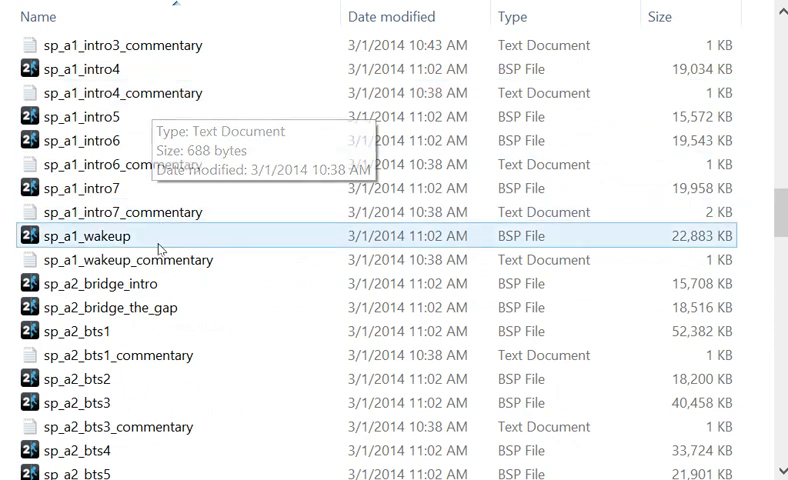
mouse_move(160, 247)
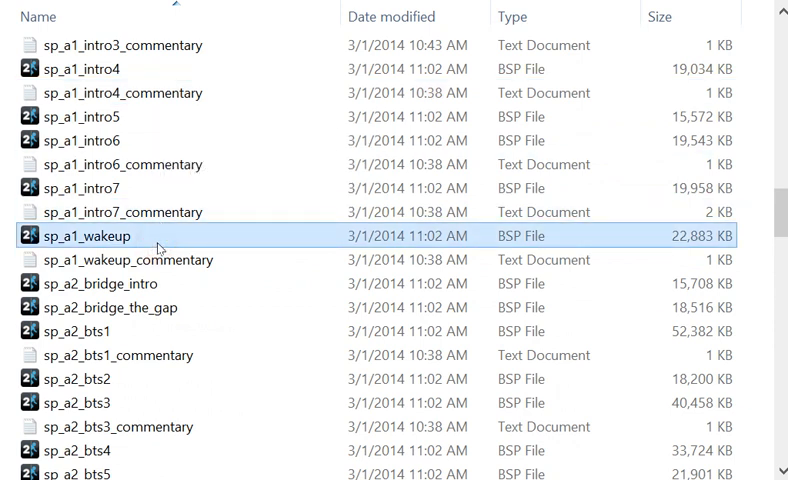
click(100, 188)
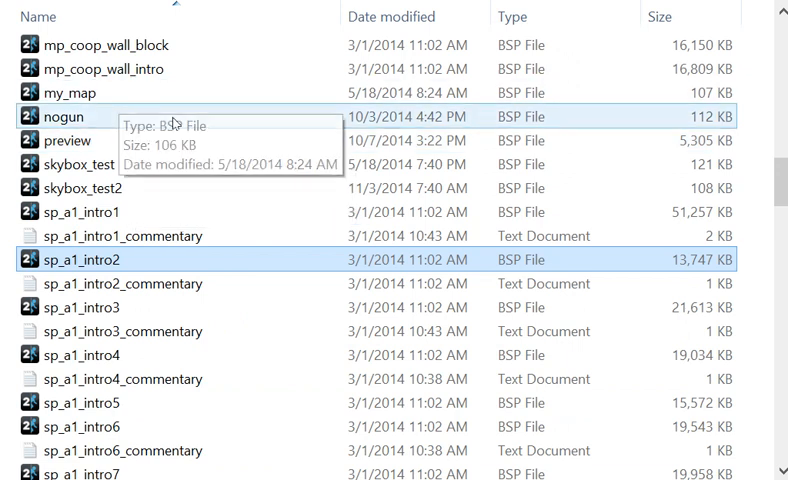
right_click(100, 259)
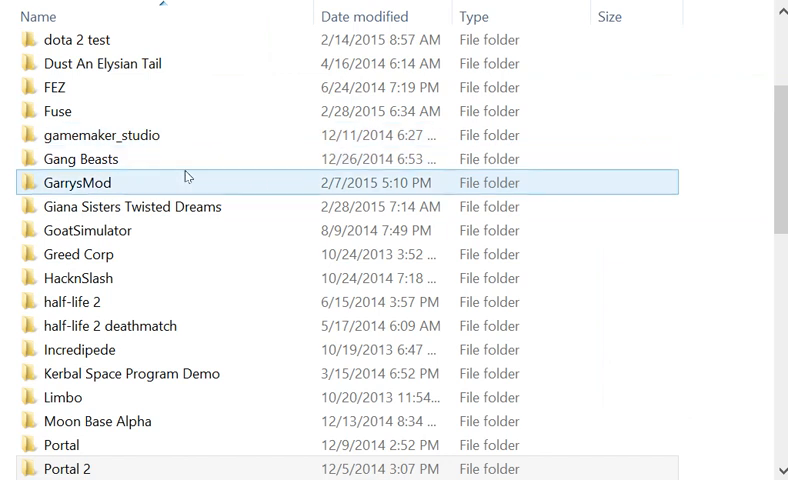
Browse to the Source Filmmaker workshop usermod folder and its maps folder.
click(528, 231)
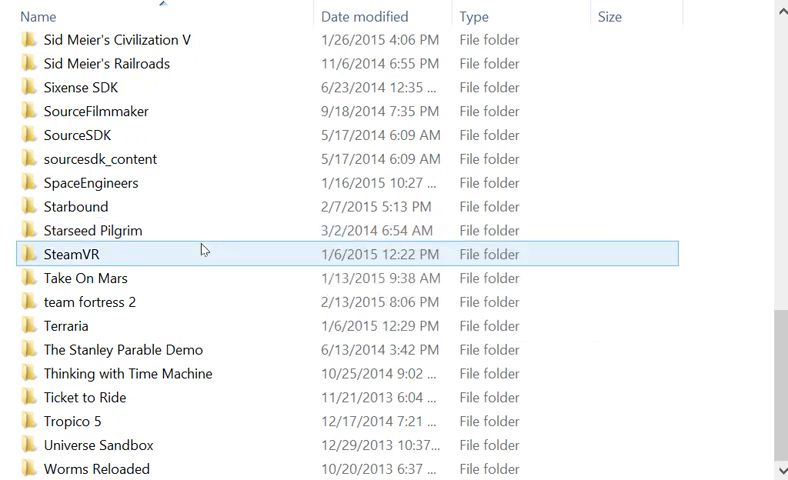
click(95, 111)
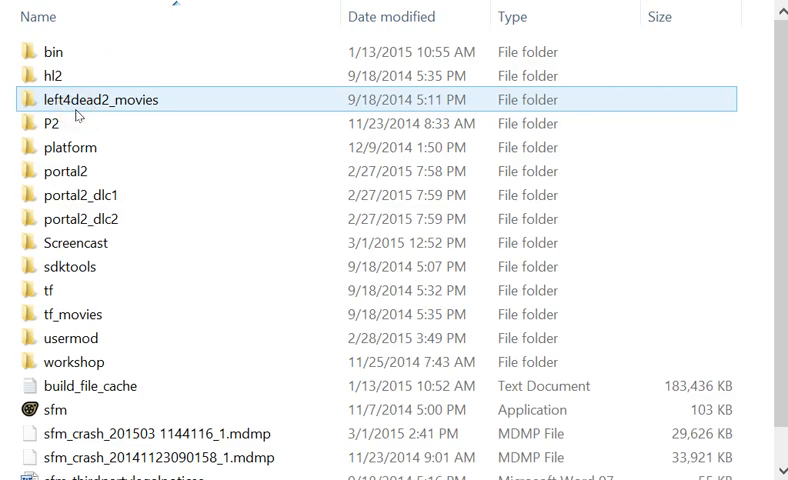
click(72, 362)
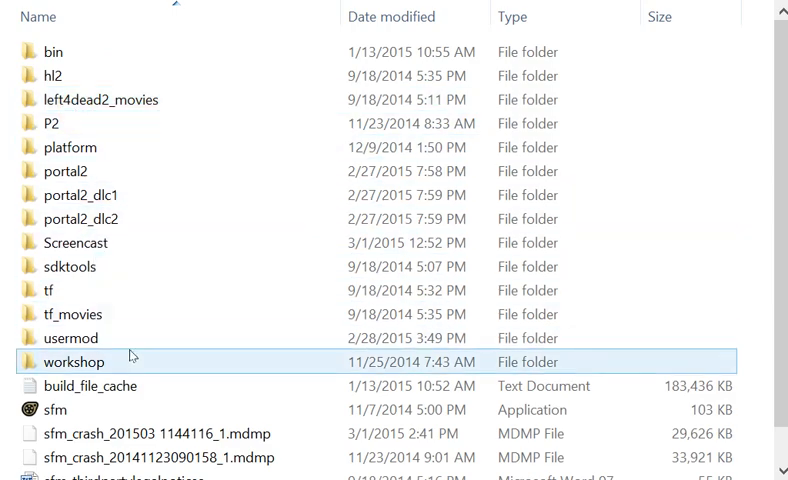
click(69, 337)
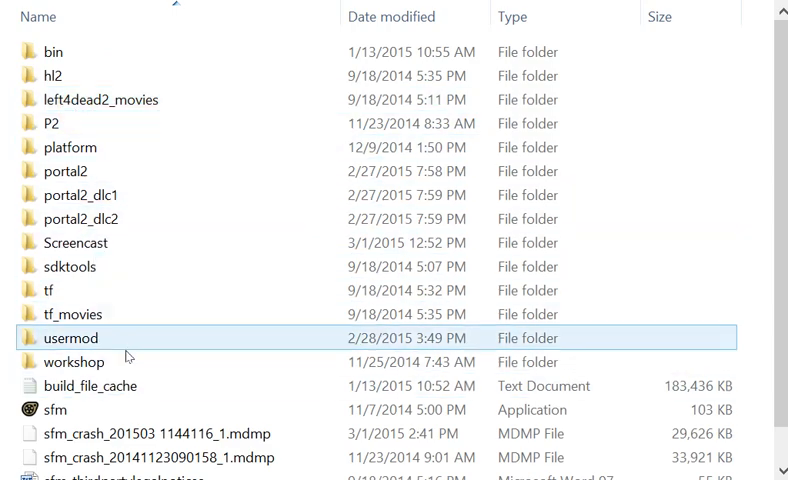
double_click(68, 337)
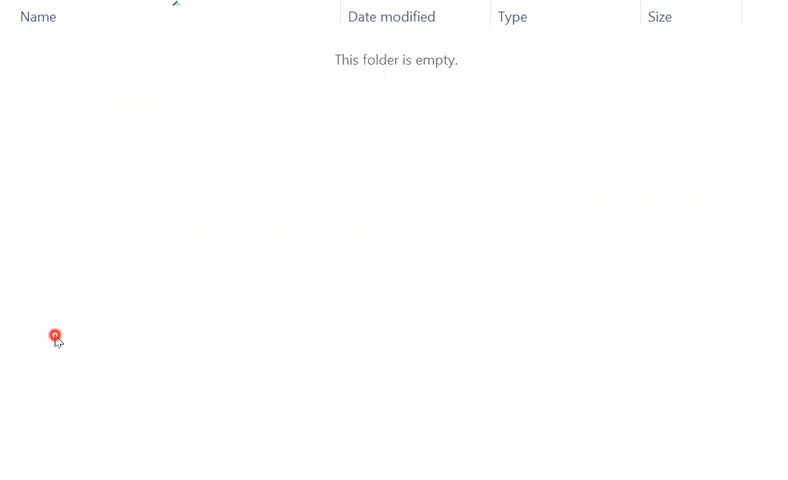
click(60, 100)
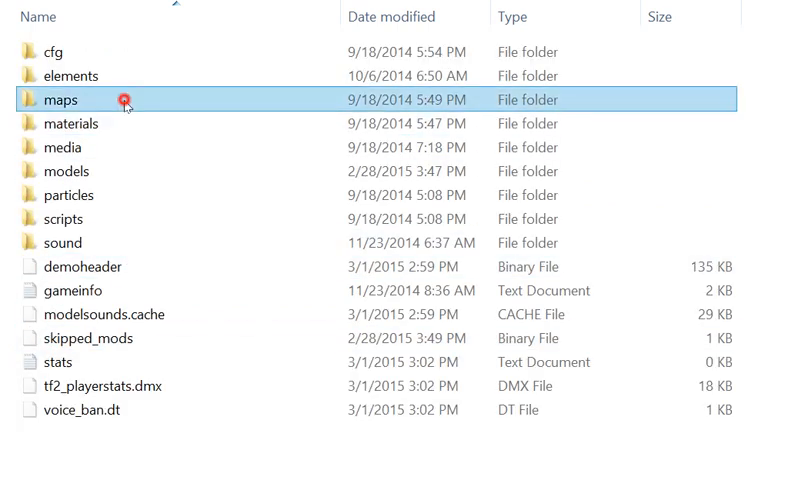
double_click(60, 99)
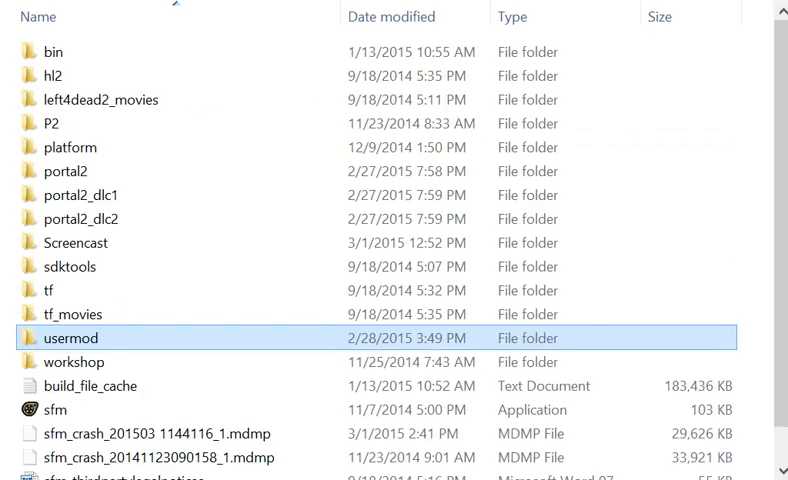
Paste the copied BSP map files into the usermod maps folder.
double_click(70, 338)
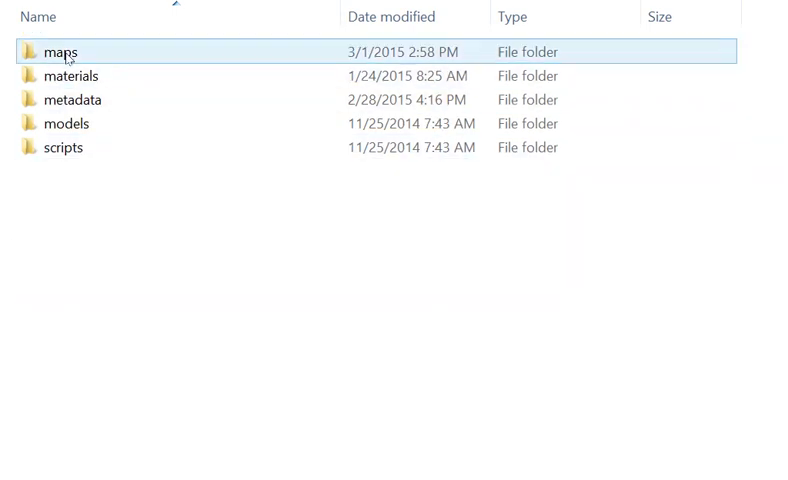
double_click(57, 51)
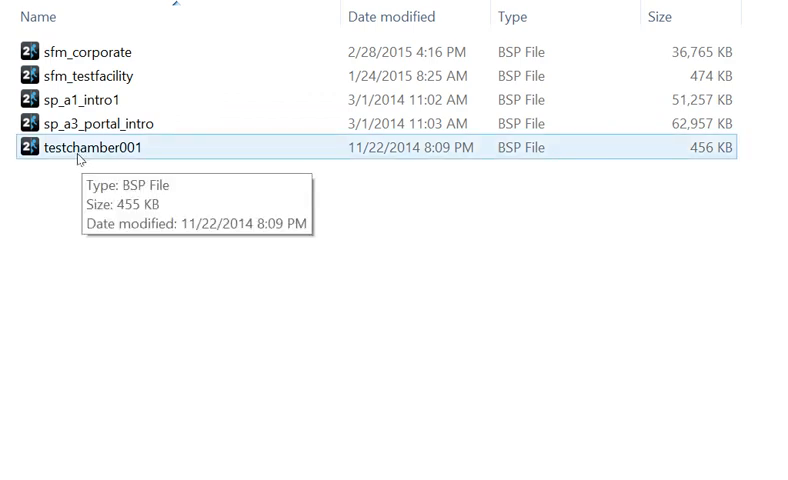
click(120, 123)
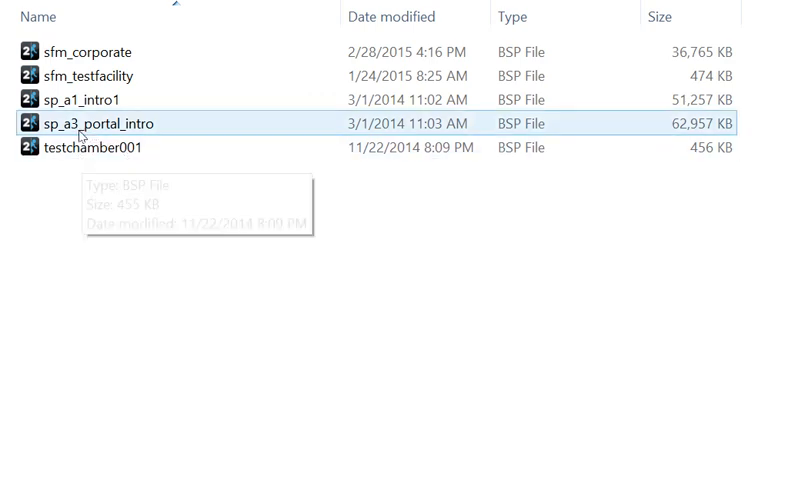
mouse_move(88, 126)
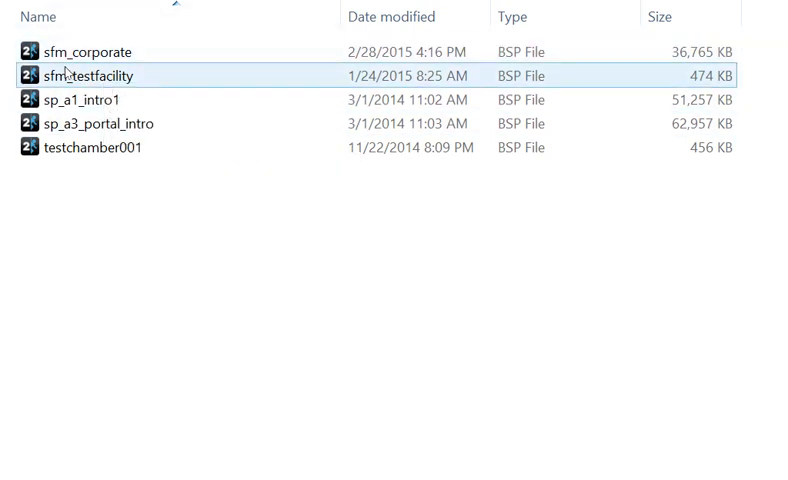
right_click(138, 198)
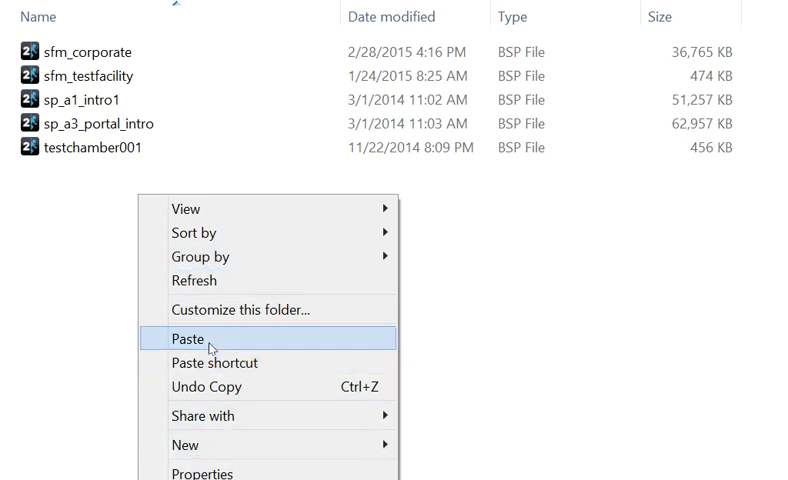
click(190, 338)
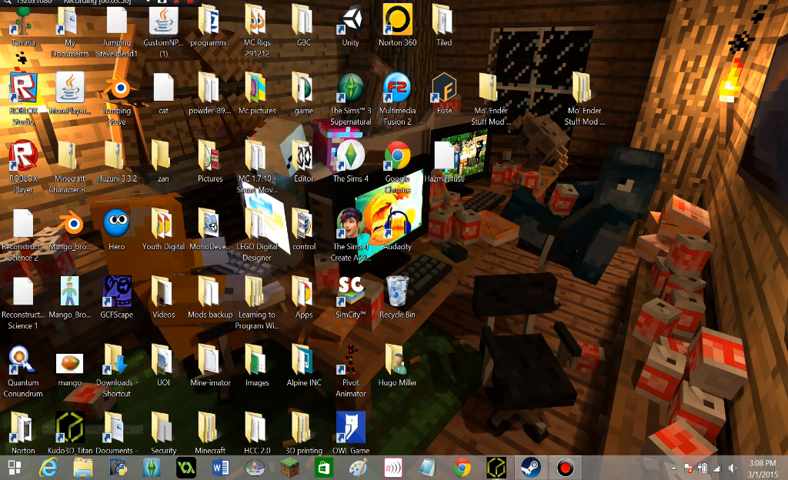
Filter the Steam library to Software and launch Source Filmmaker.
click(506, 467)
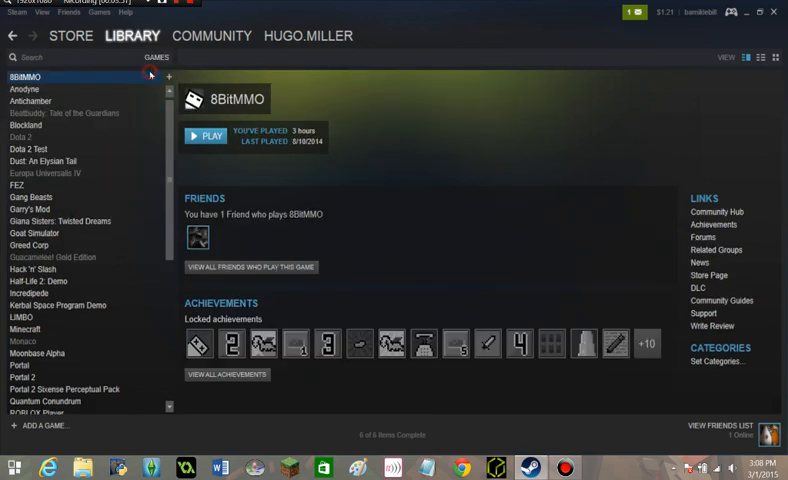
click(156, 57)
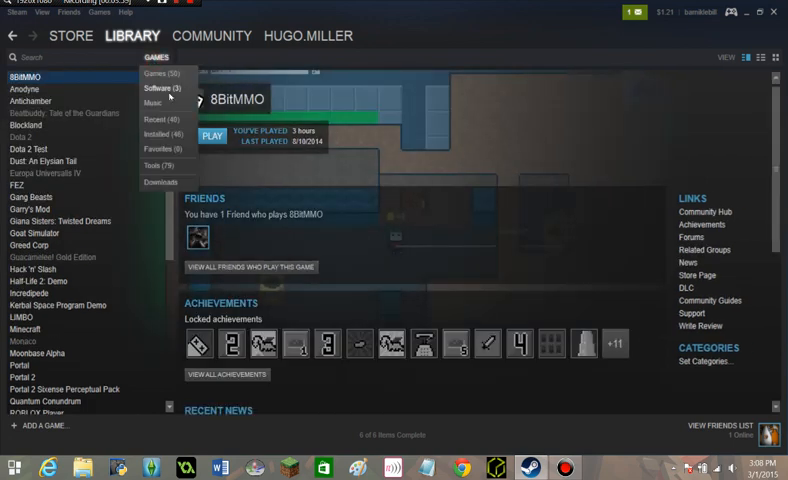
click(160, 88)
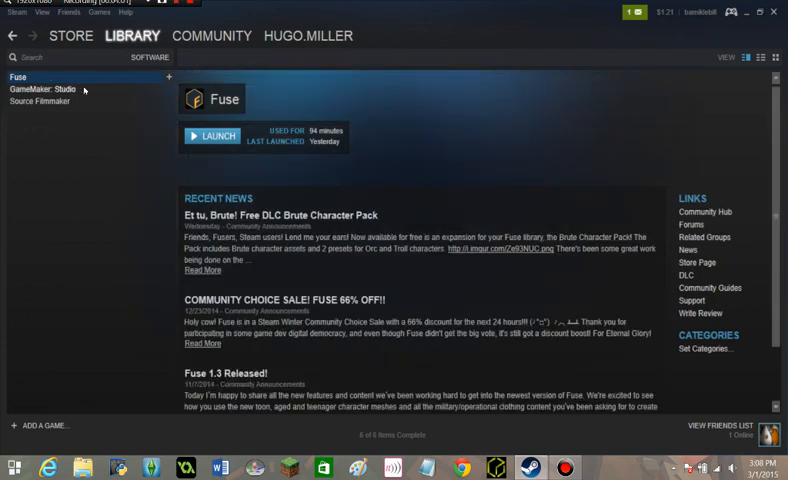
click(46, 89)
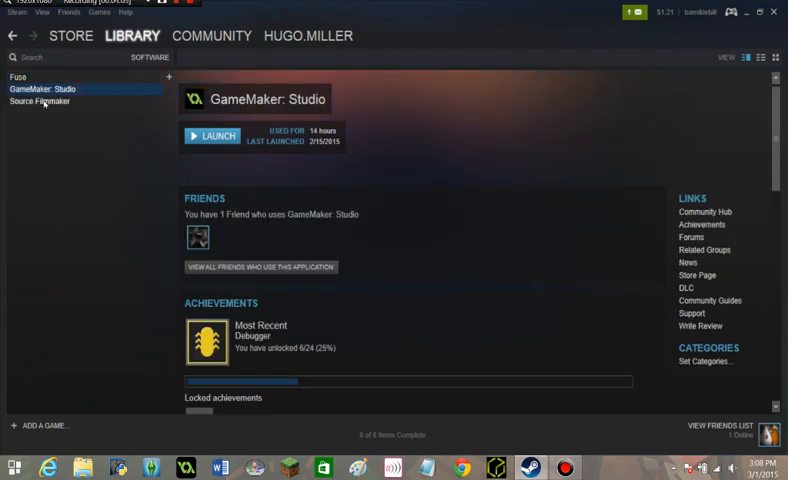
click(41, 101)
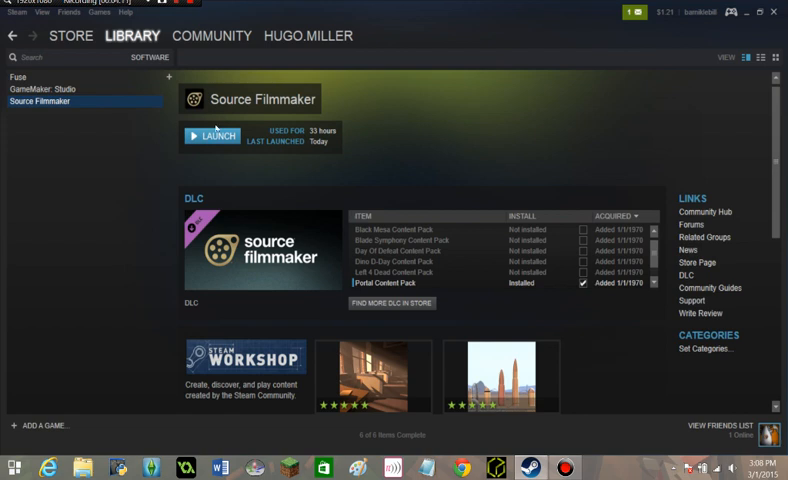
click(211, 136)
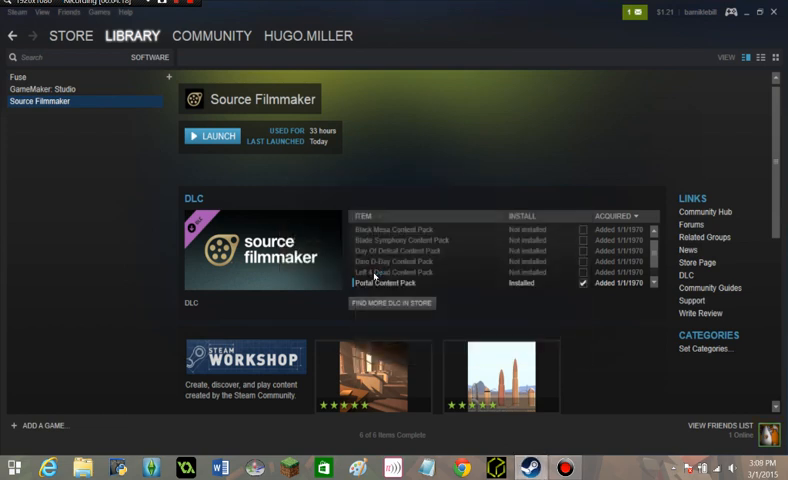
click(211, 136)
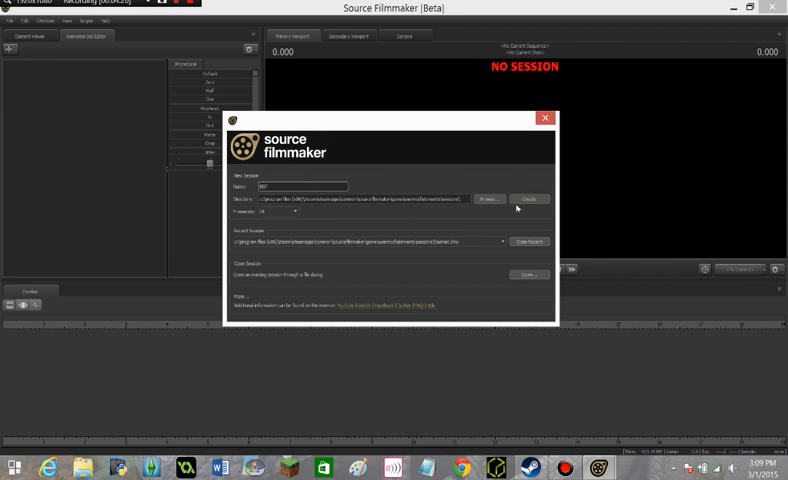
mouse_move(530, 199)
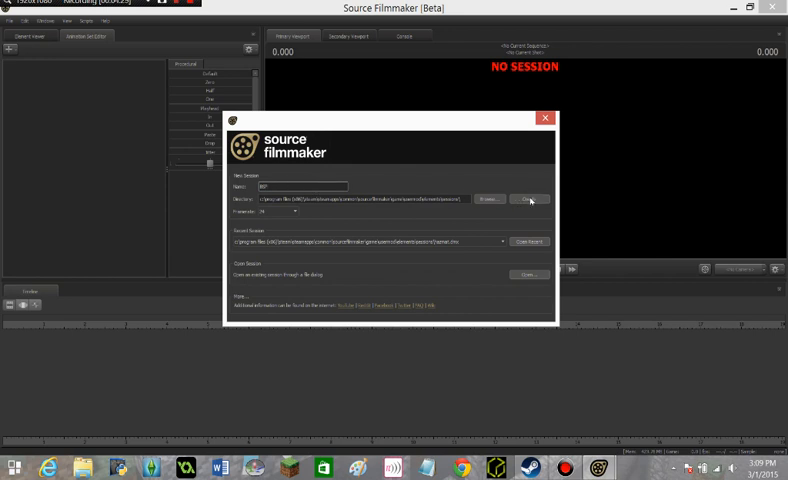
Create the session named bsp and choose Load Map from the viewport menu.
click(527, 201)
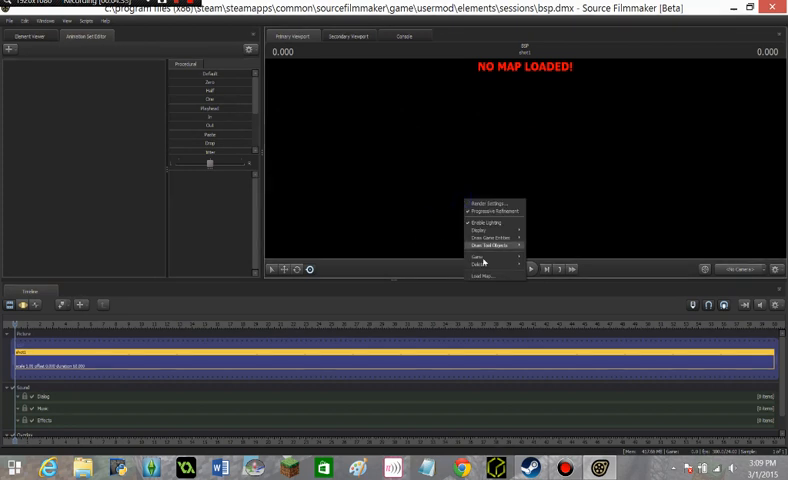
click(487, 277)
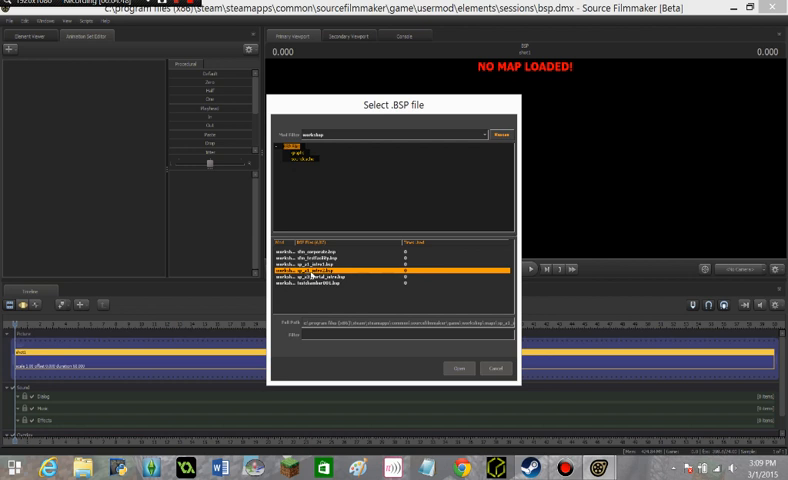
click(458, 368)
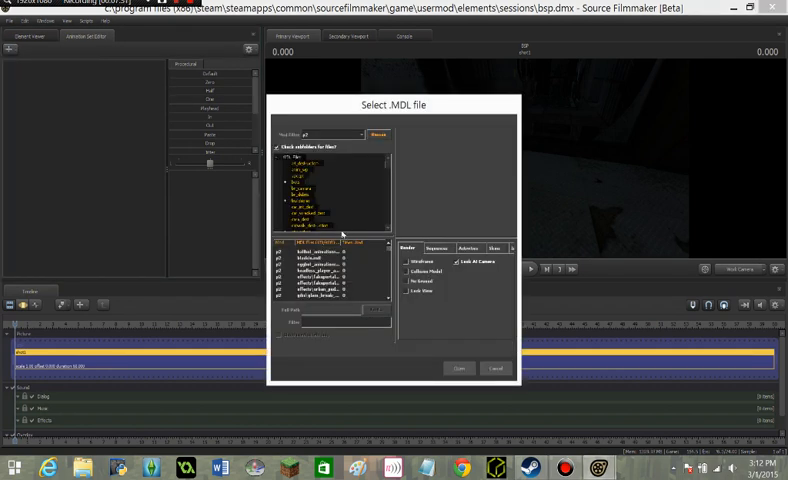
Filter the model list to door models and add the Portal 2 exit door.
click(320, 262)
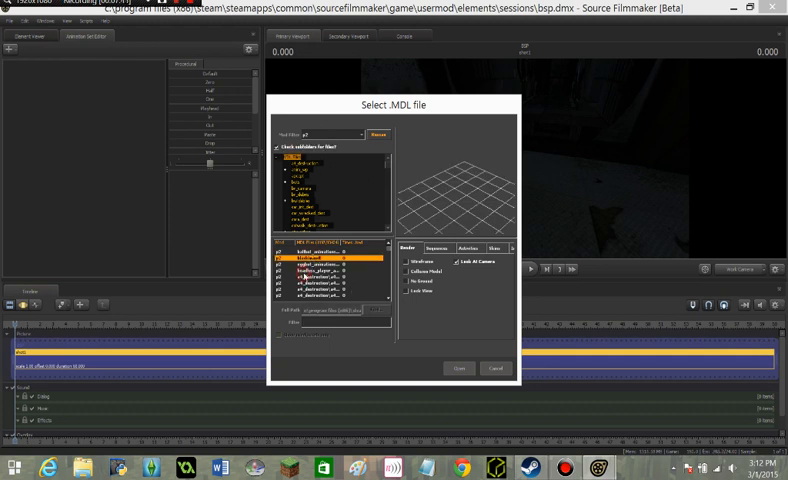
click(320, 273)
text(door)
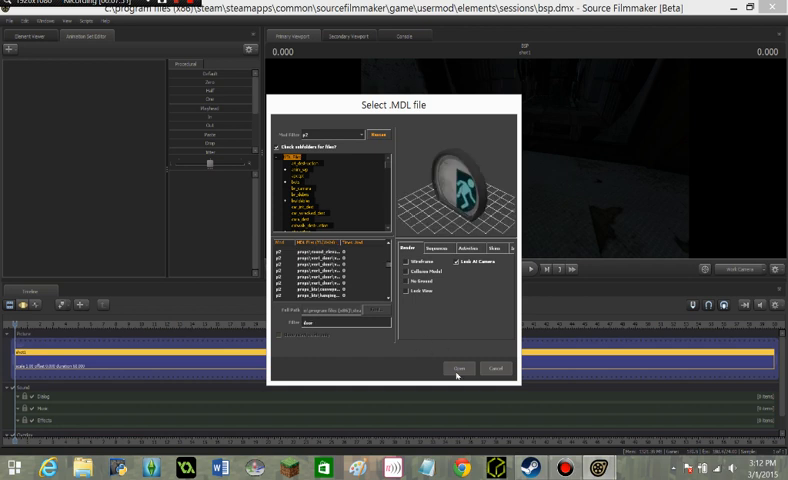
click(452, 369)
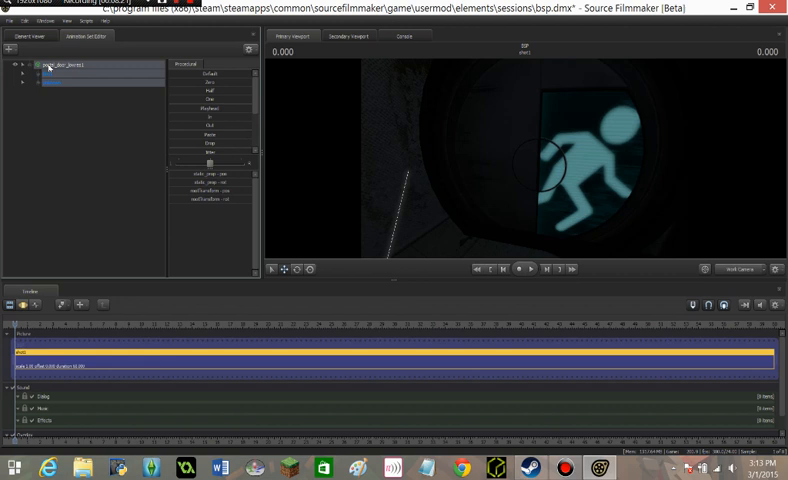
right_click(55, 65)
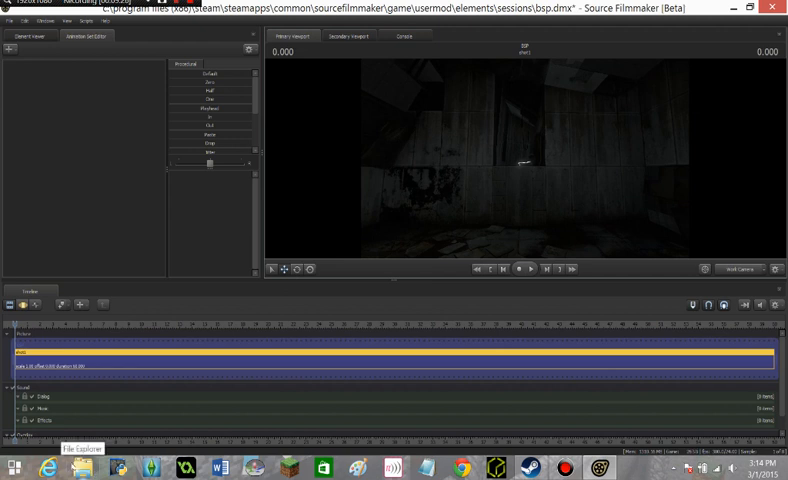
mouse_move(75, 466)
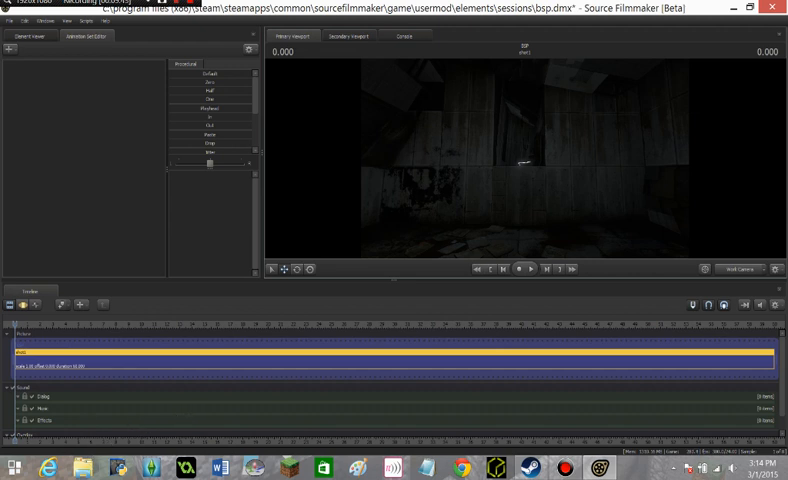
mouse_move(189, 271)
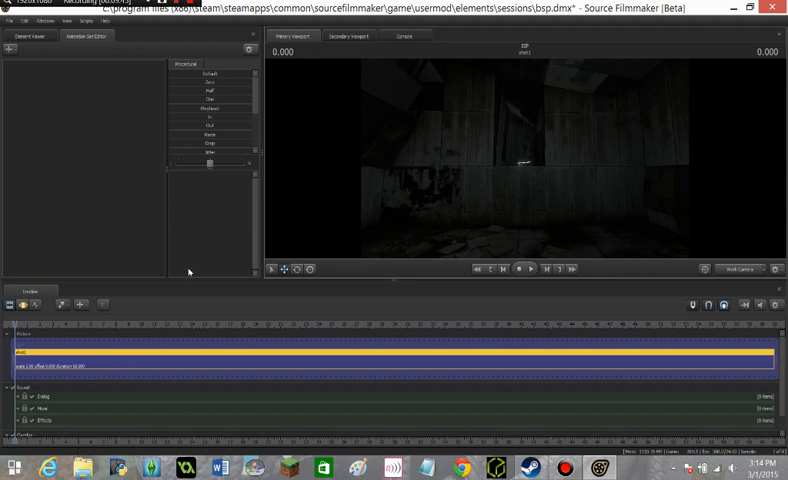